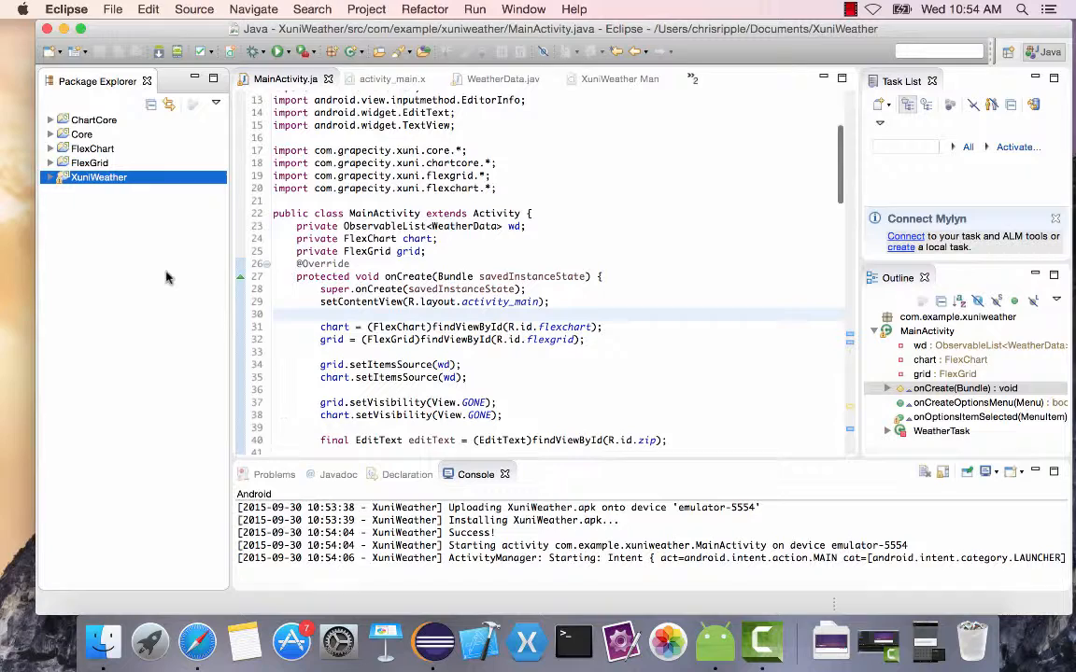
Step: Run XuniWeather as an Android application and dismiss the emulator's 'app has stopped' message
{"action": "right_click", "coordinate": [98, 178]}
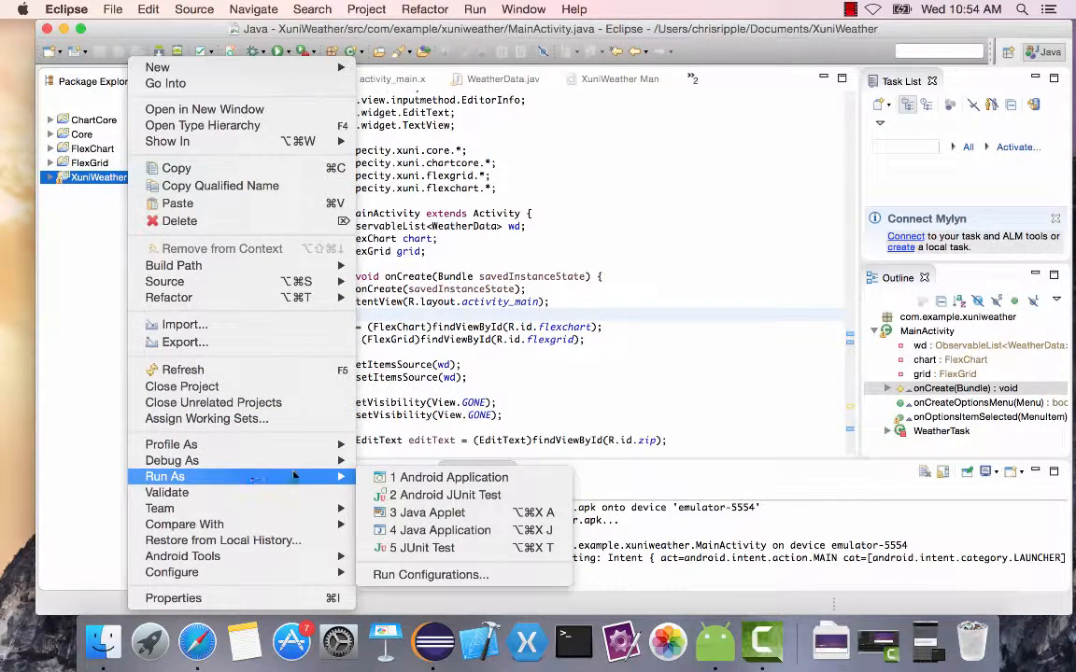
{"action": "left_click", "coordinate": [457, 478]}
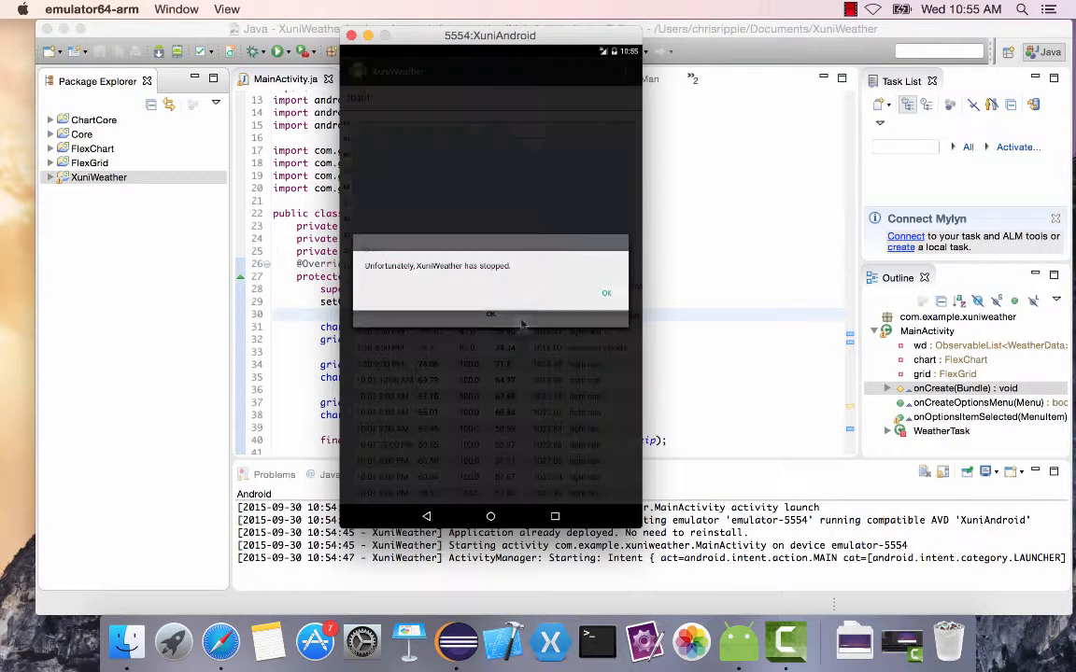
{"action": "left_click", "coordinate": [606, 292]}
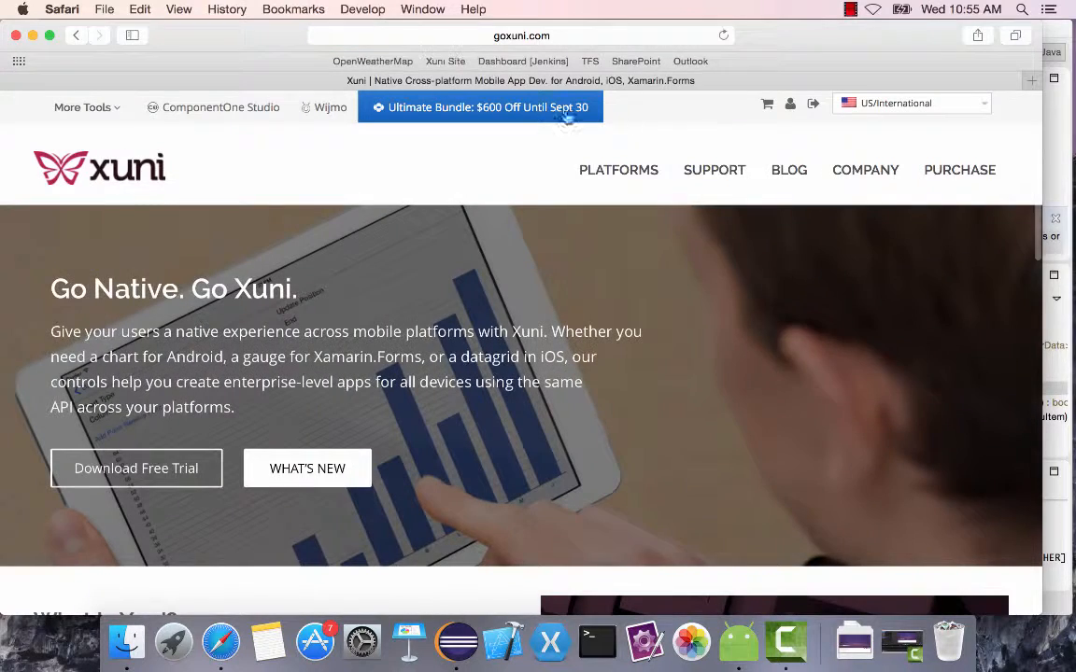
{"action": "mouse_move", "coordinate": [715, 170]}
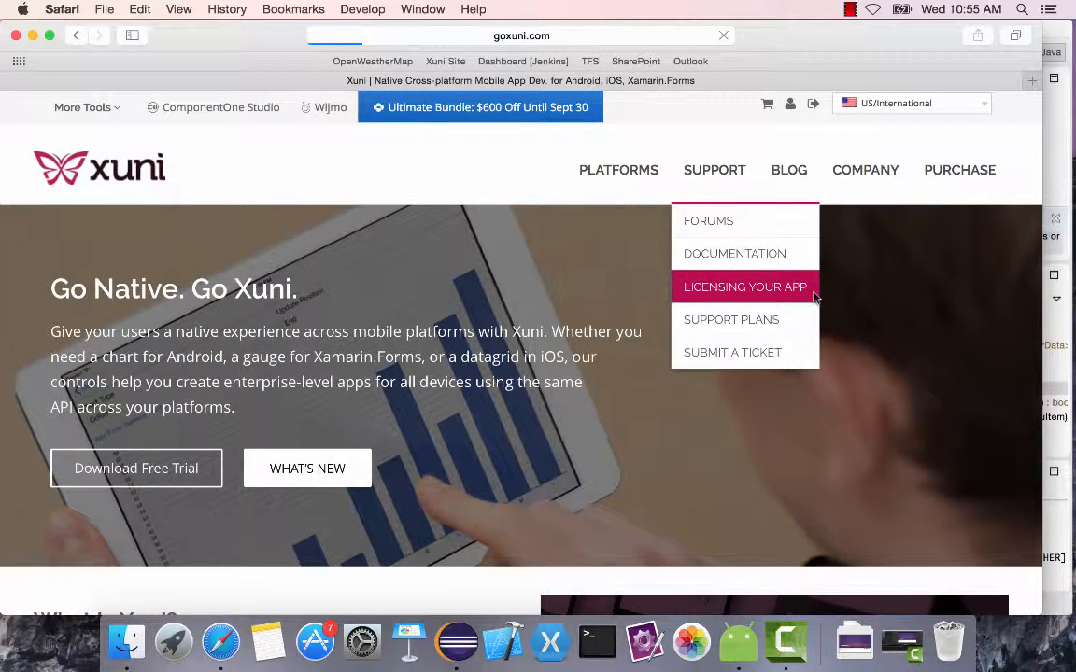
Step: Go from Licensing Your App to the evaluation key generation page
{"action": "left_click", "coordinate": [744, 286]}
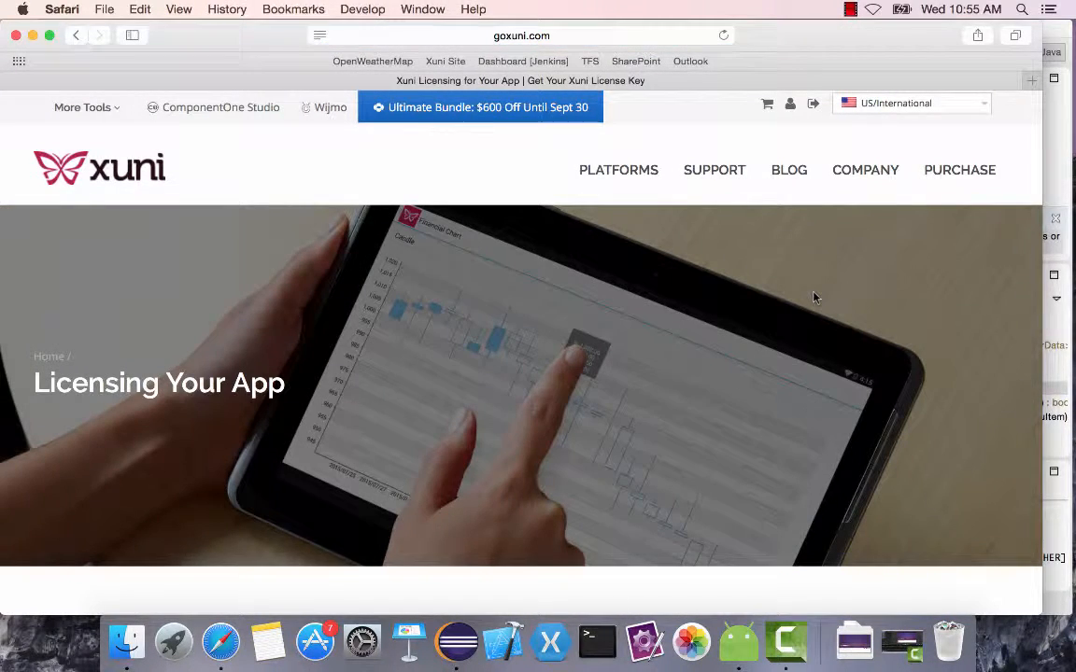
{"action": "scroll", "scroll_direction": "down", "scroll_amount": 3}
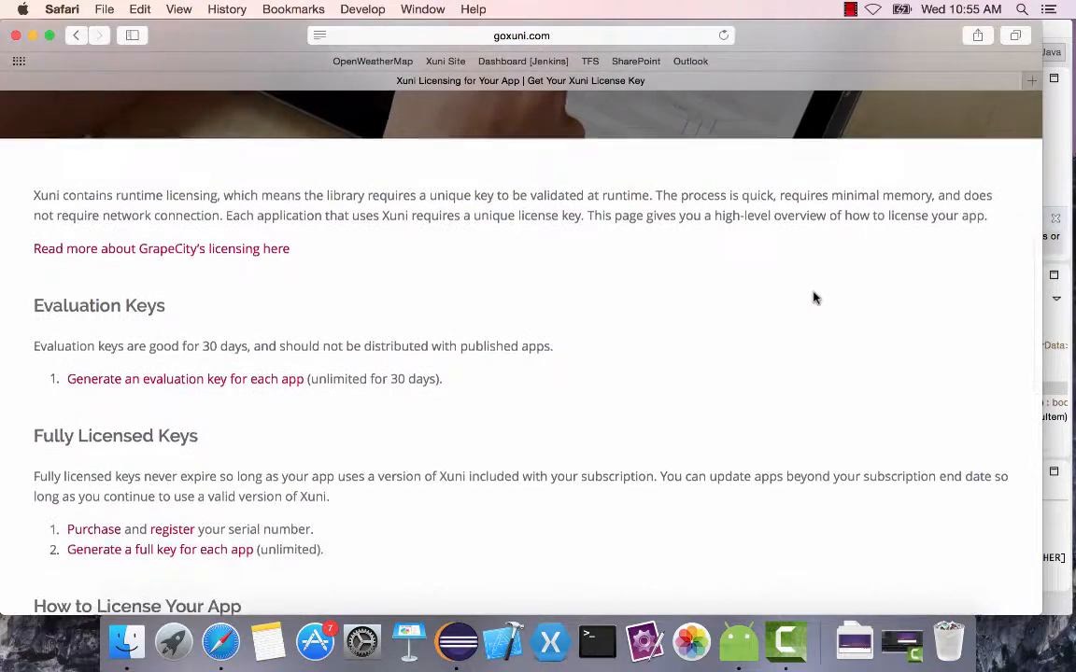
{"action": "scroll", "scroll_direction": "down", "scroll_amount": 3}
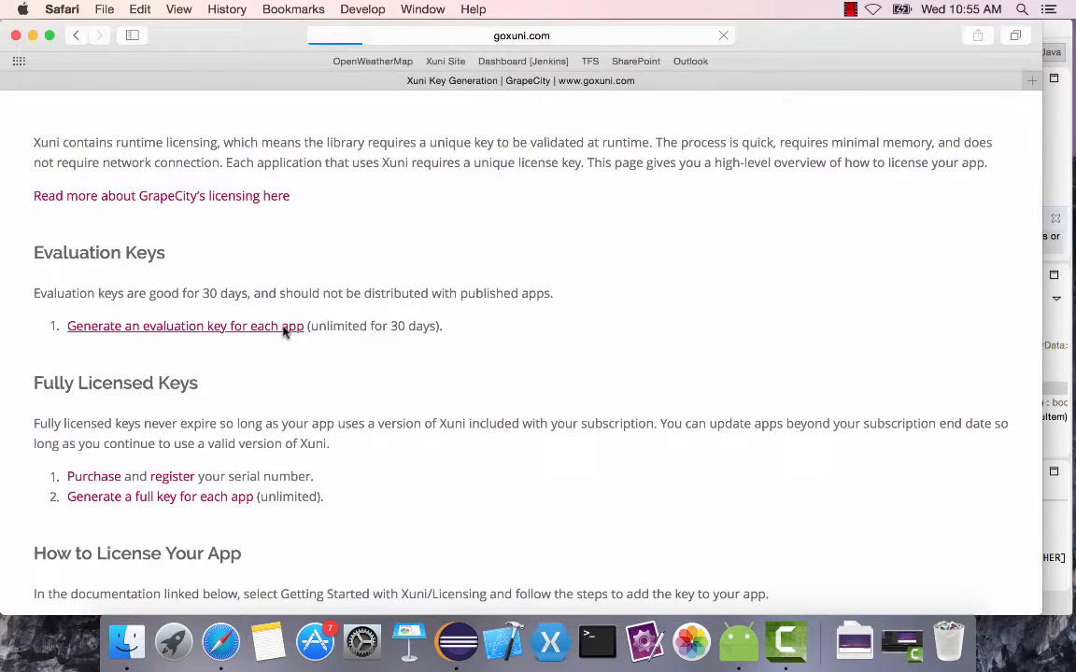
{"action": "left_click", "coordinate": [184, 326]}
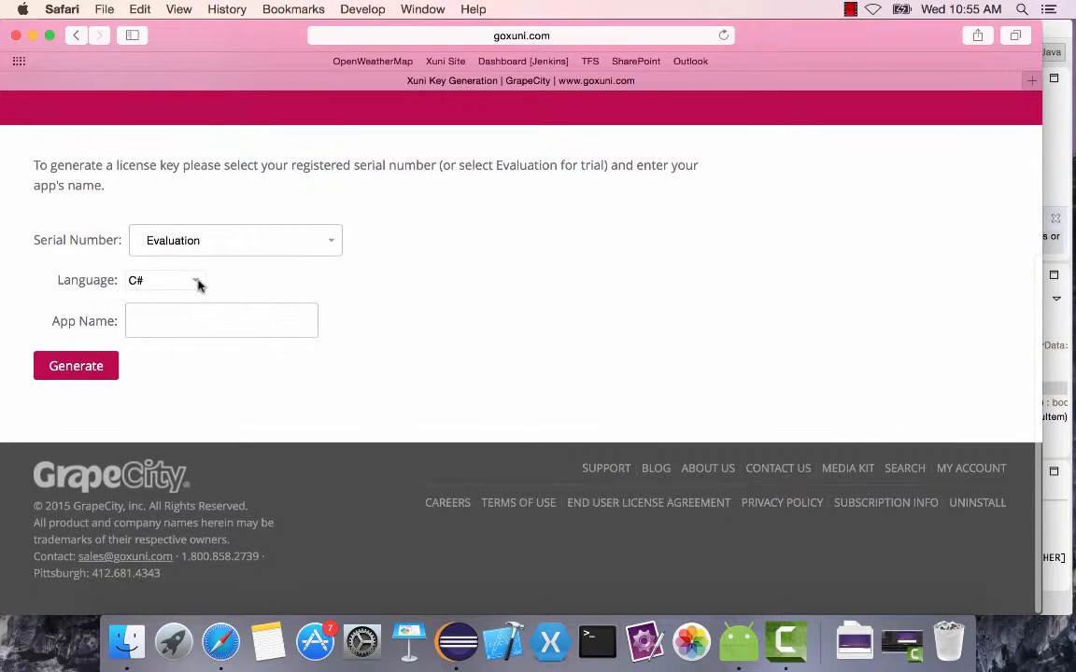
Step: Set the key language to Java and focus the App Name field
{"action": "left_click", "coordinate": [165, 280]}
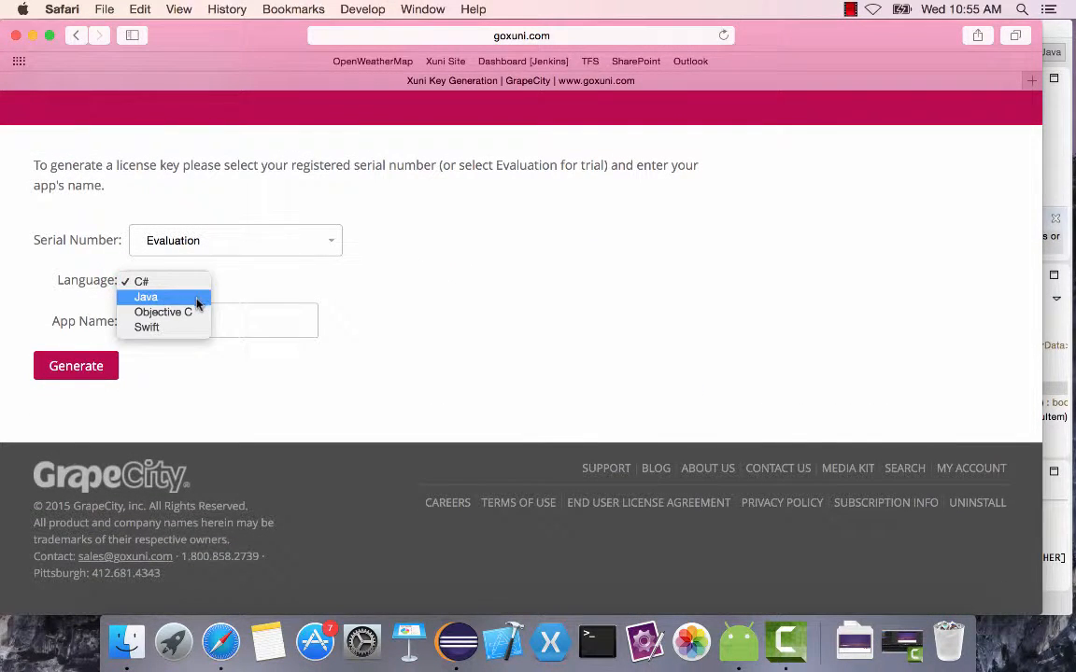
{"action": "left_click", "coordinate": [146, 297]}
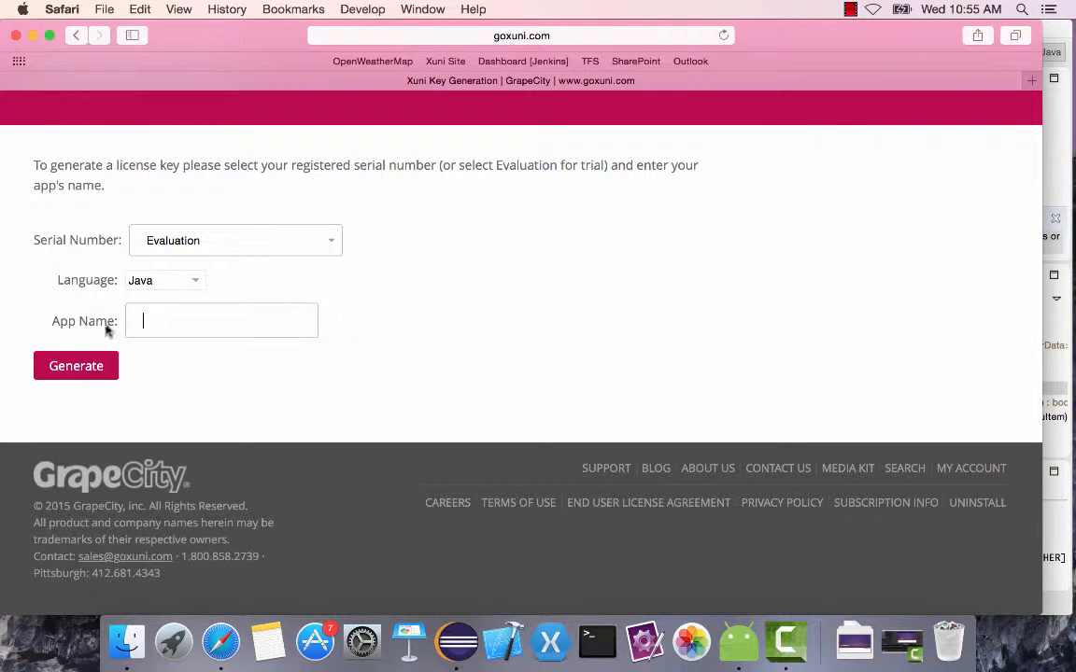
{"action": "left_click", "coordinate": [455, 641]}
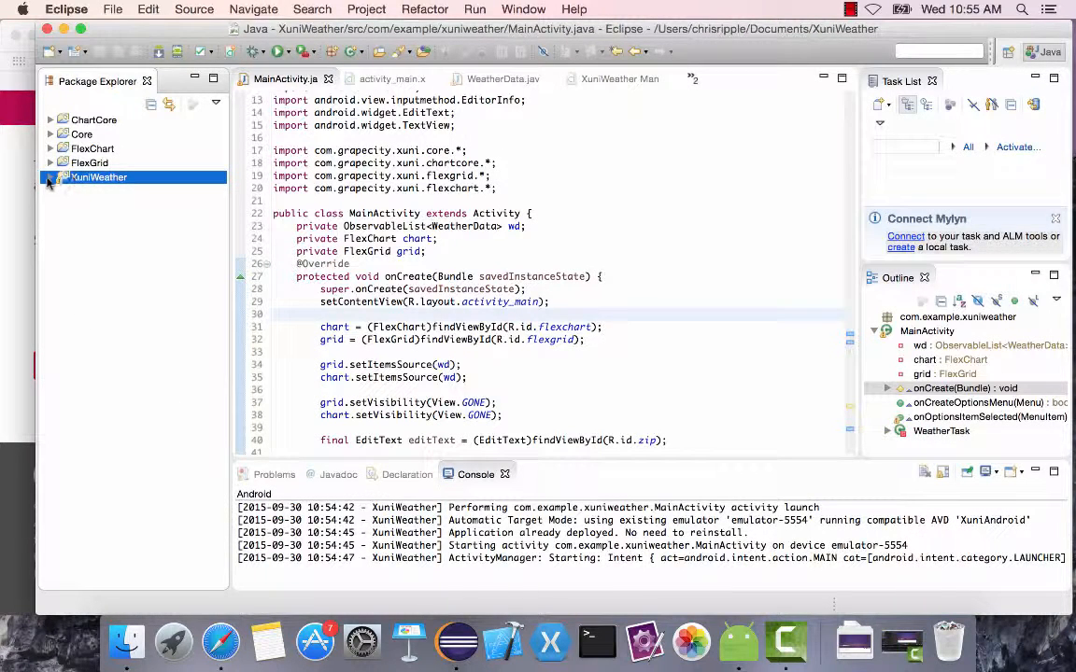
Step: Expand XuniWeather > res > values and open strings.xml to read app_name
{"action": "left_click", "coordinate": [50, 178]}
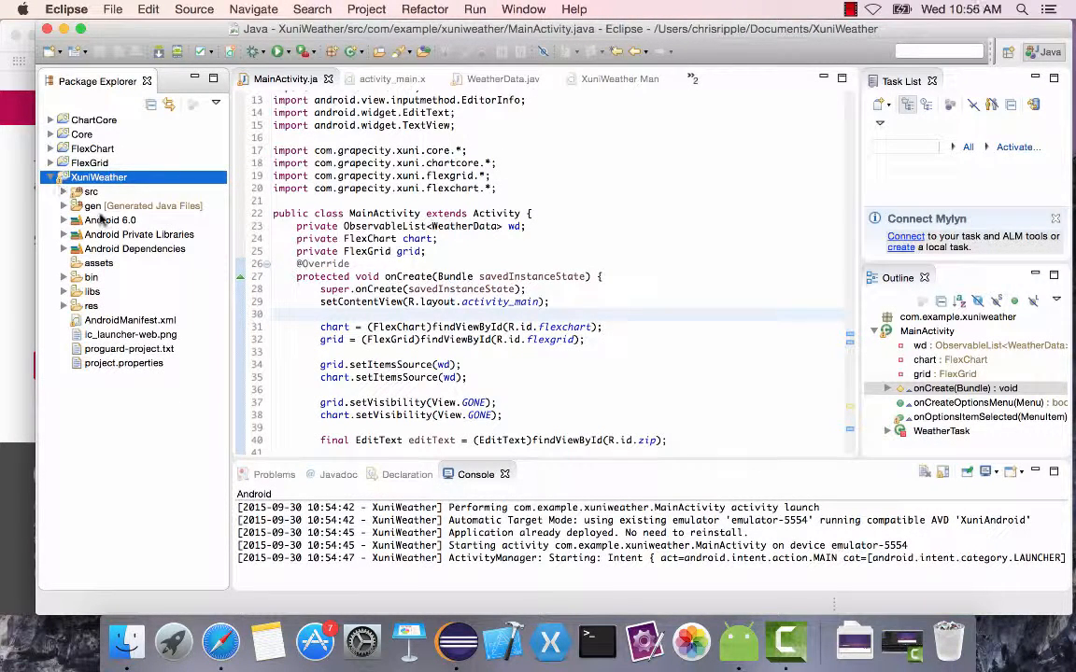
{"action": "mouse_move", "coordinate": [103, 311]}
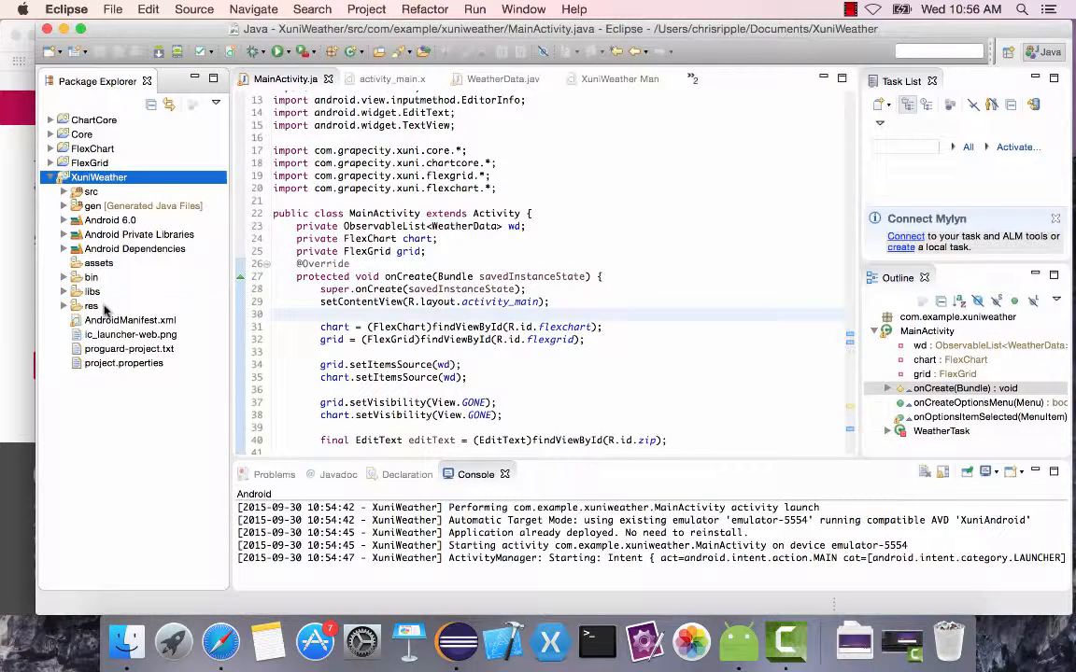
{"action": "left_click", "coordinate": [91, 306]}
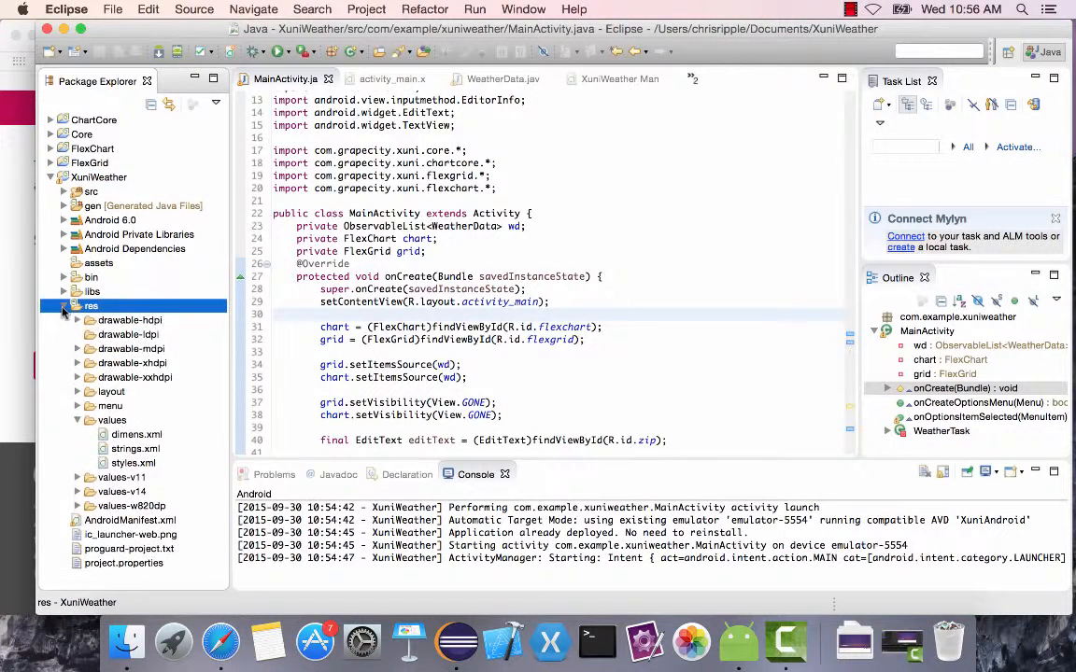
{"action": "left_click", "coordinate": [112, 420]}
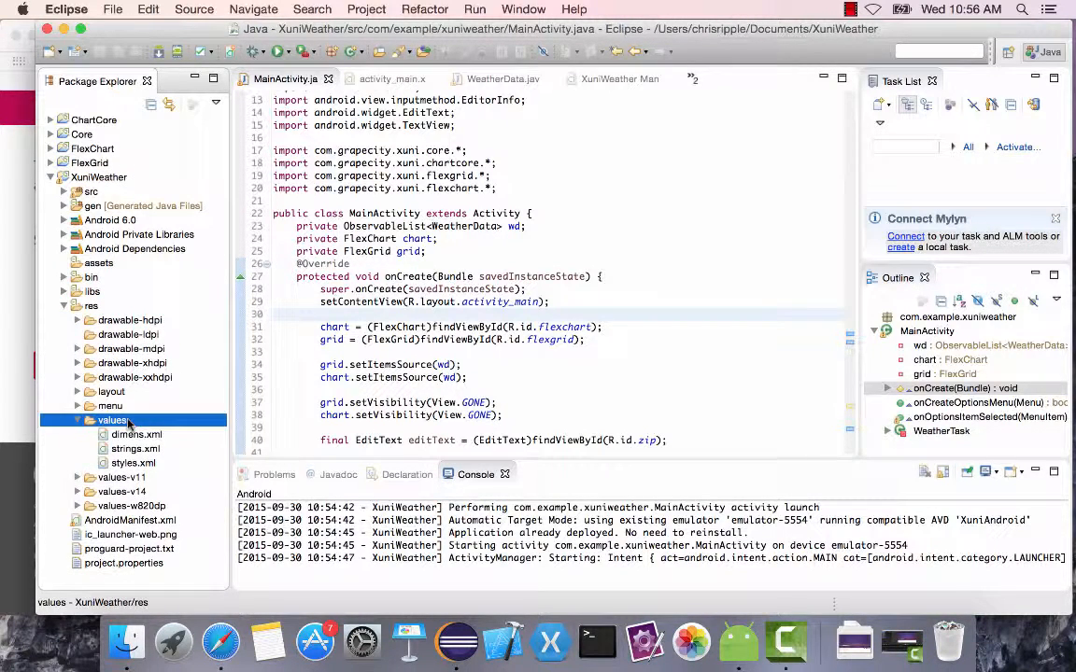
{"action": "left_click", "coordinate": [135, 448]}
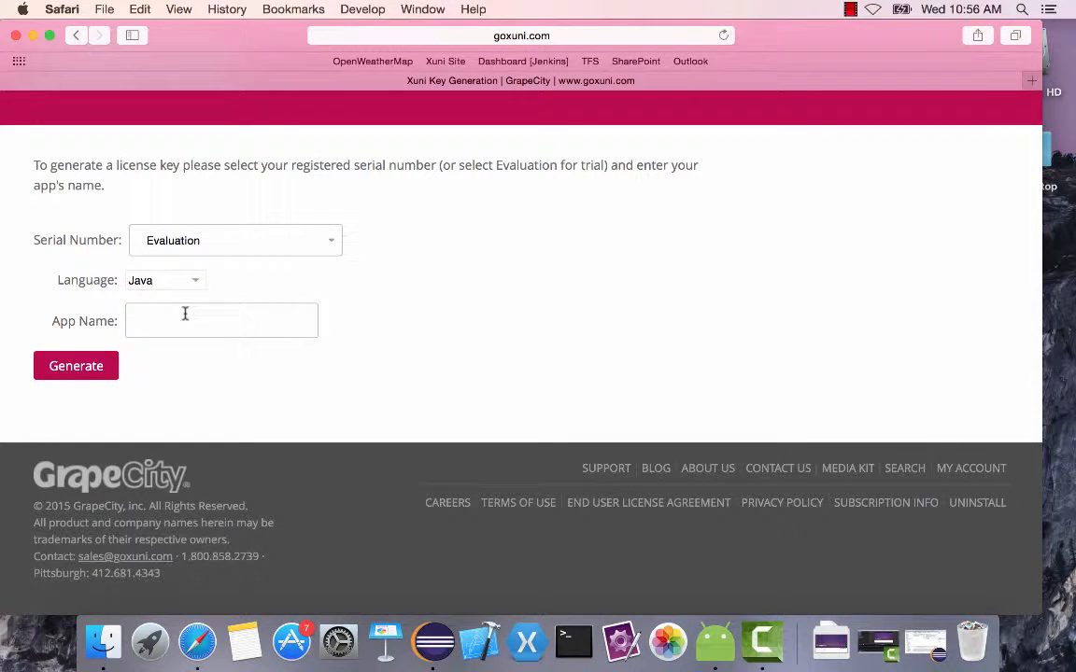
Step: Enter XuniWeather as the app name and generate the evaluation Java key
{"action": "left_click", "coordinate": [76, 365]}
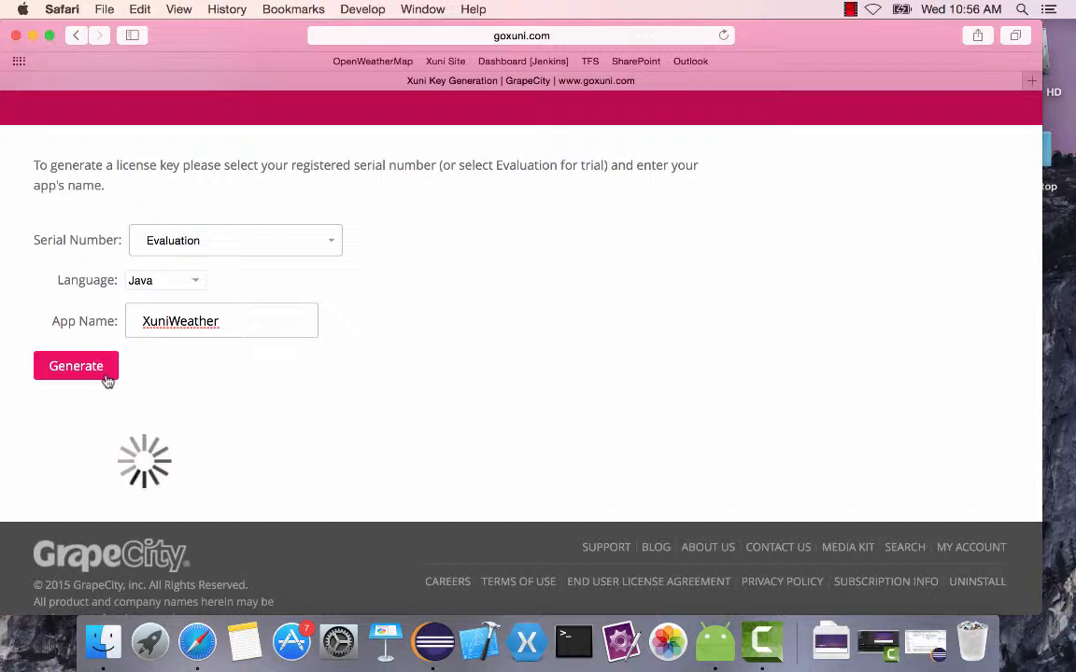
{"action": "left_click", "coordinate": [76, 365]}
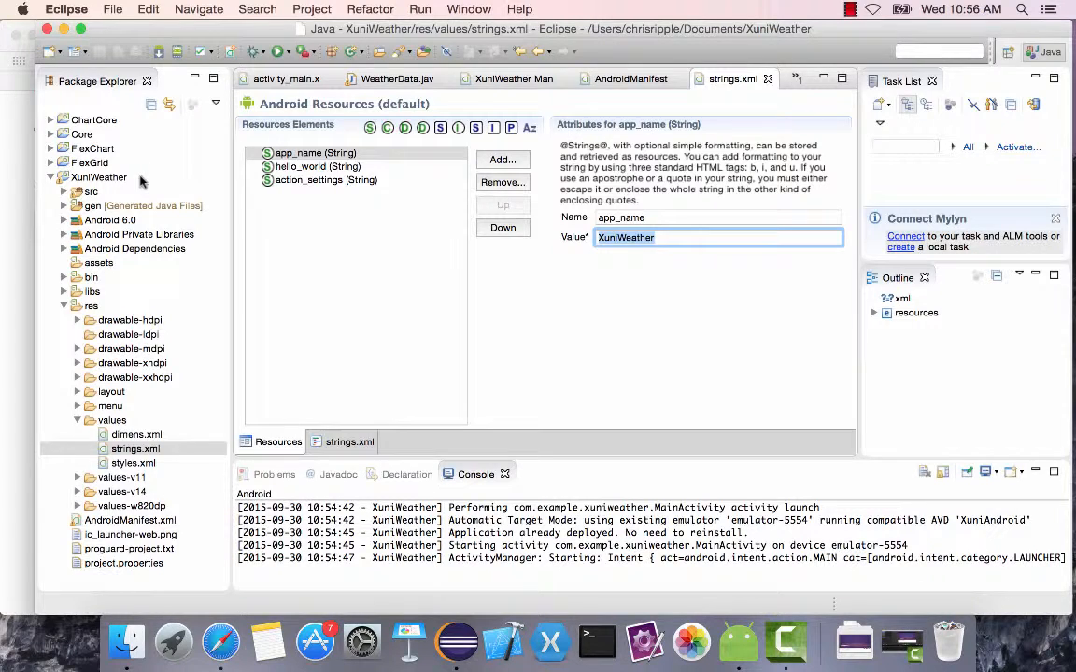
Step: Create a new class named License in XuniWeather's com.example.xuniweather package
{"action": "left_click", "coordinate": [99, 178]}
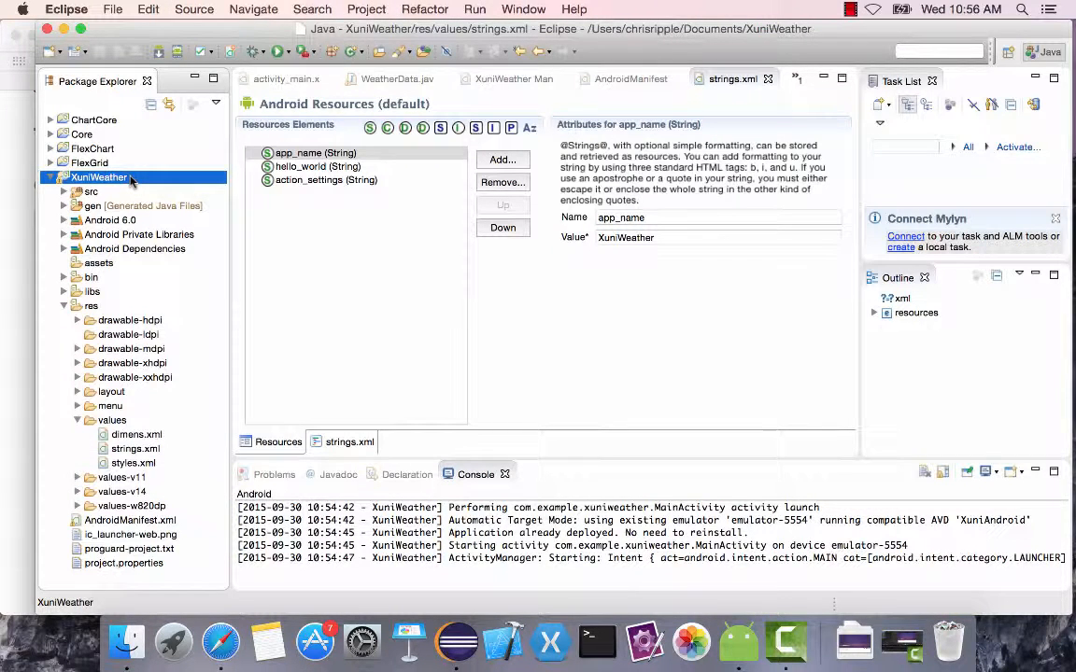
{"action": "right_click", "coordinate": [98, 178]}
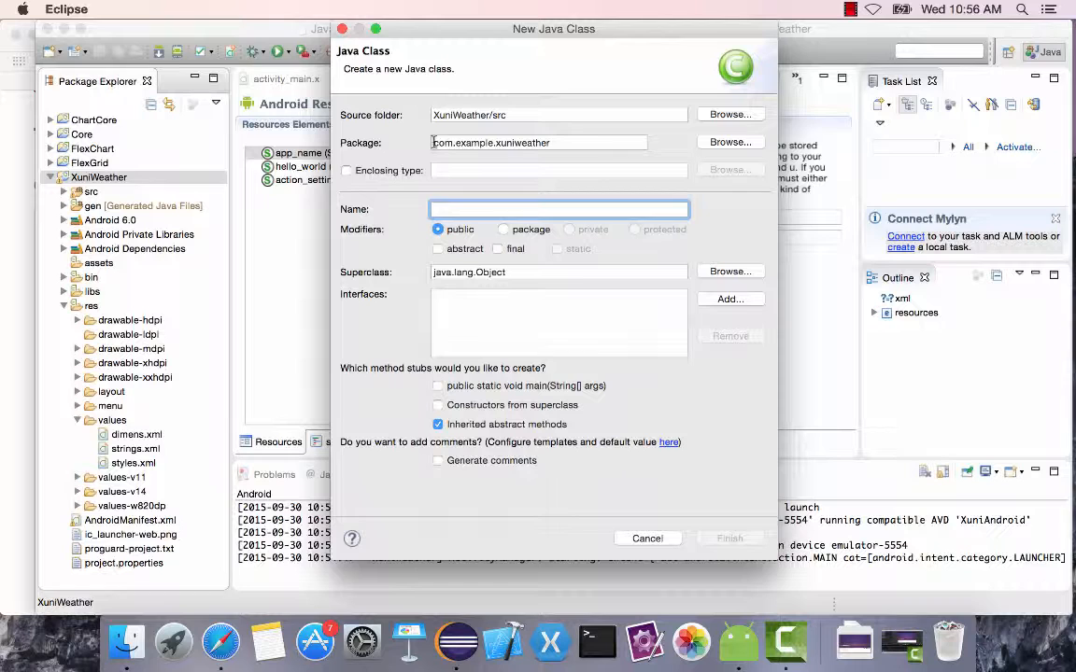
{"action": "type", "text": "License"}
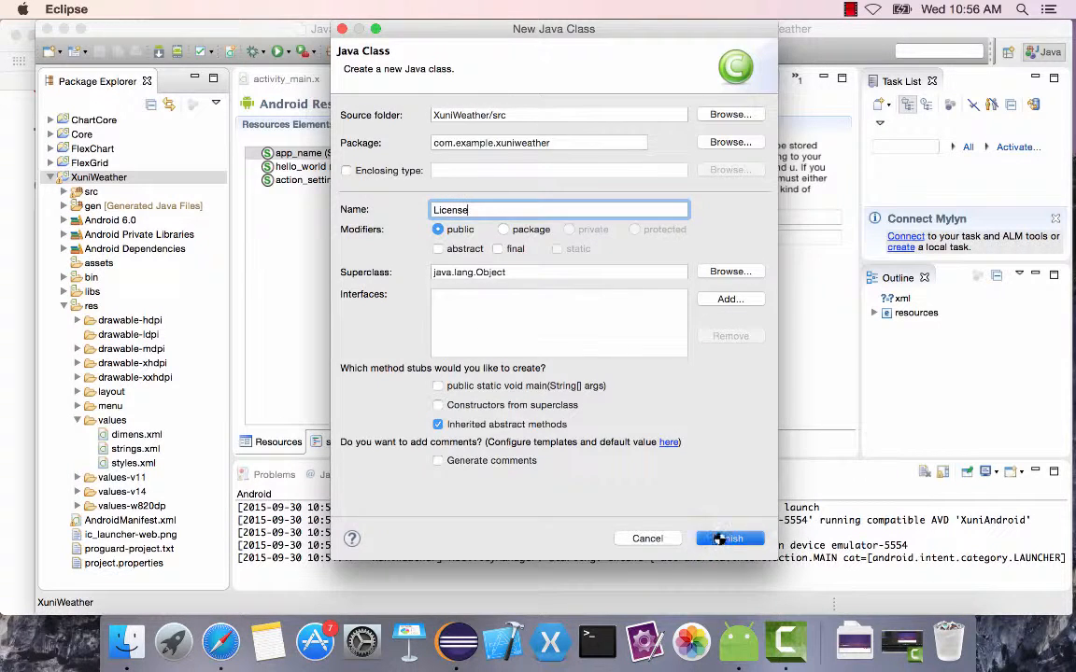
{"action": "left_click", "coordinate": [730, 538]}
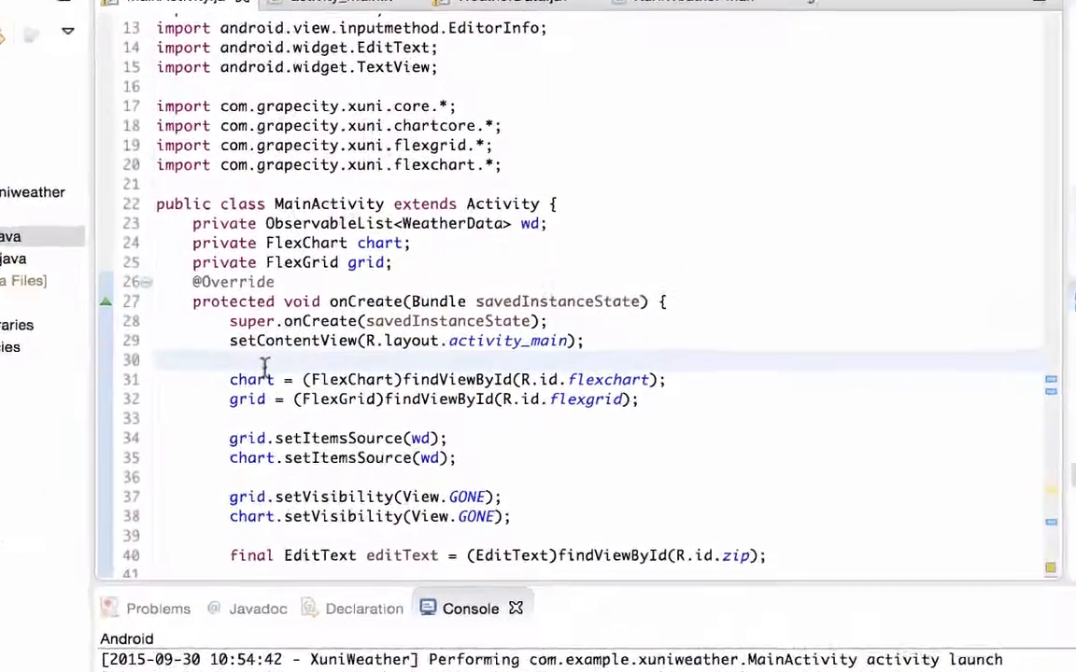
Step: Type 'com.grapecity.xuni.core.LicenseManager.KEY =' on line 30 of MainActivity.java
{"action": "type", "text": "co"}
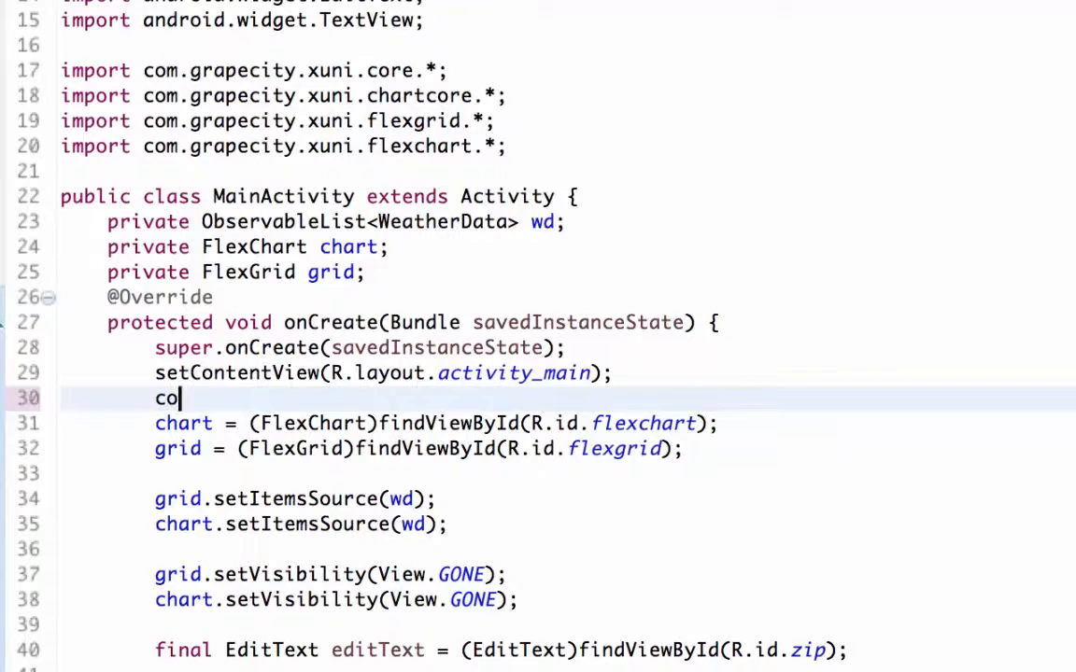
{"action": "type", "text": "m.grapecity.xuni.core."}
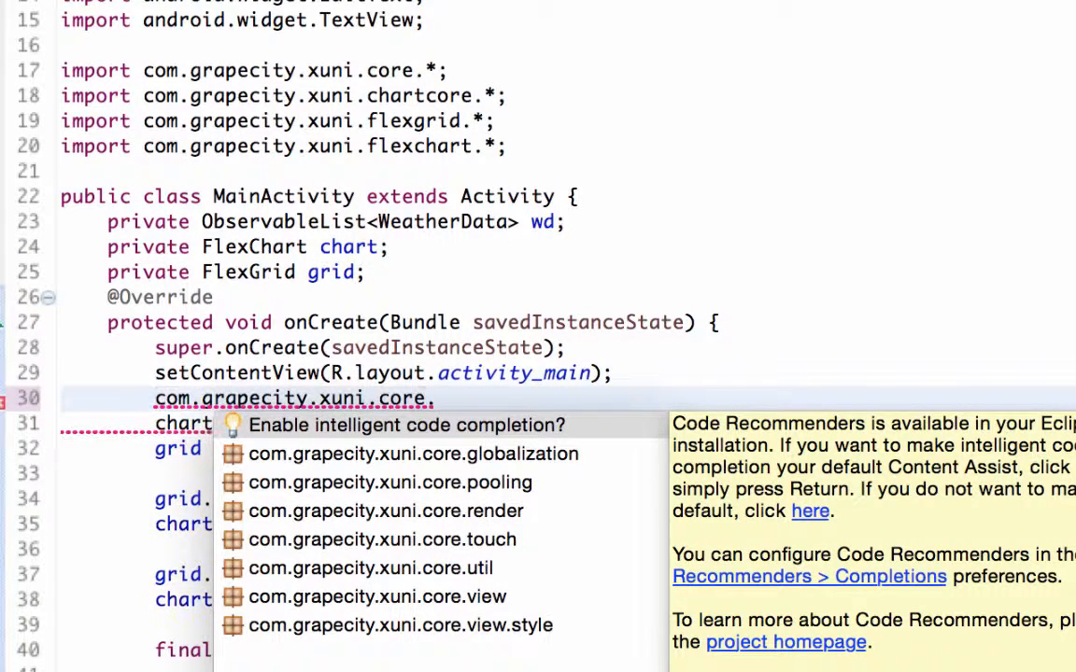
{"action": "type", "text": "LicenseManager.KEY ="}
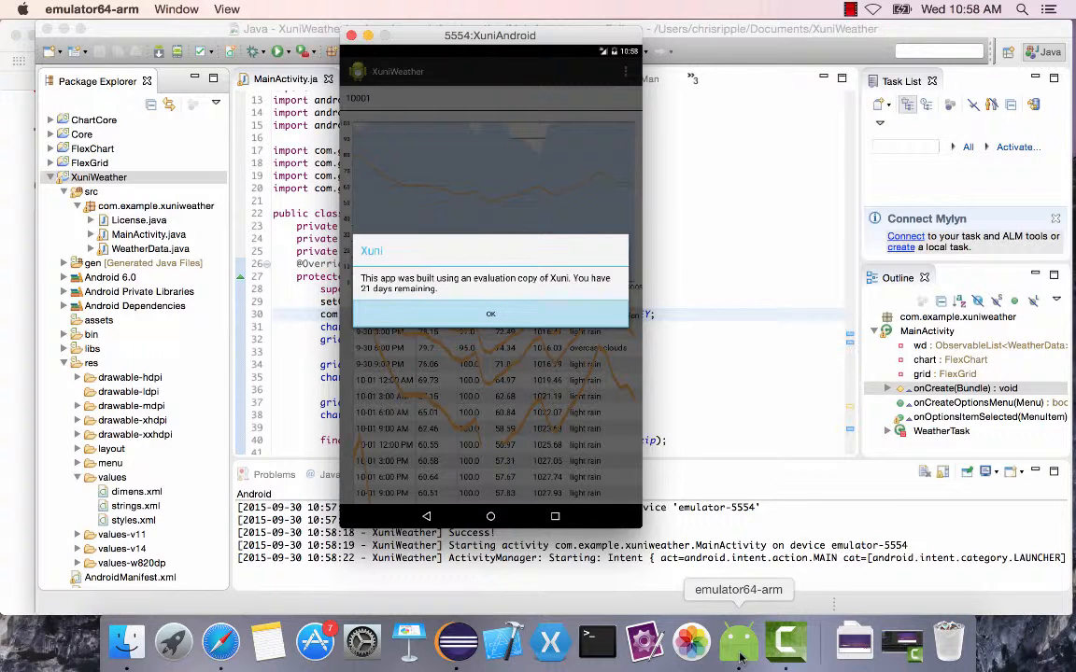
{"action": "mouse_move", "coordinate": [444, 315]}
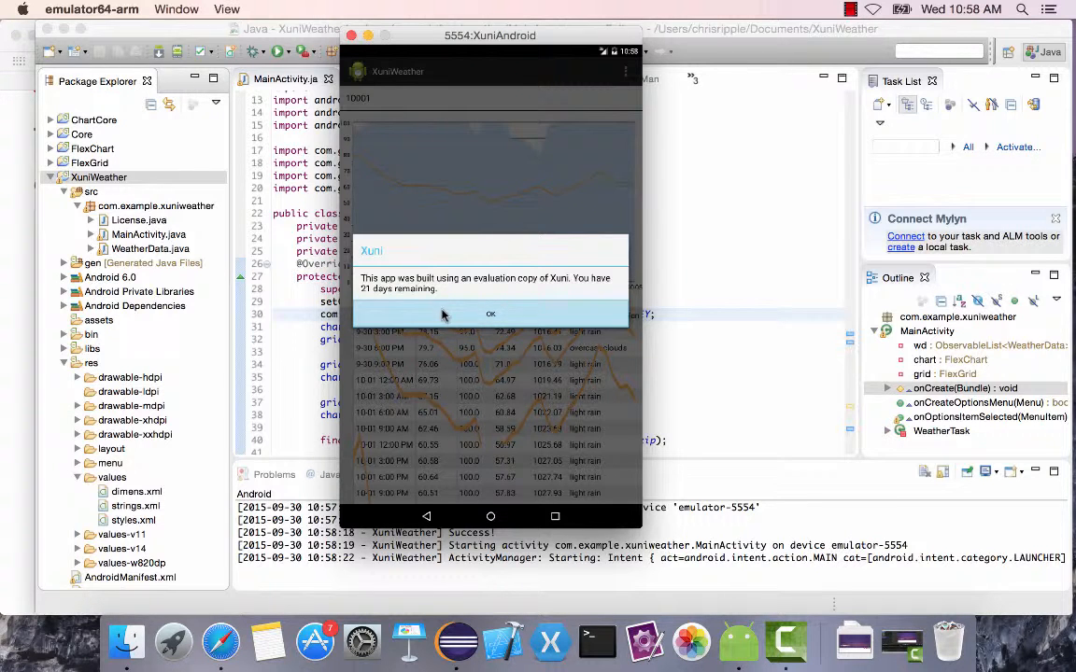